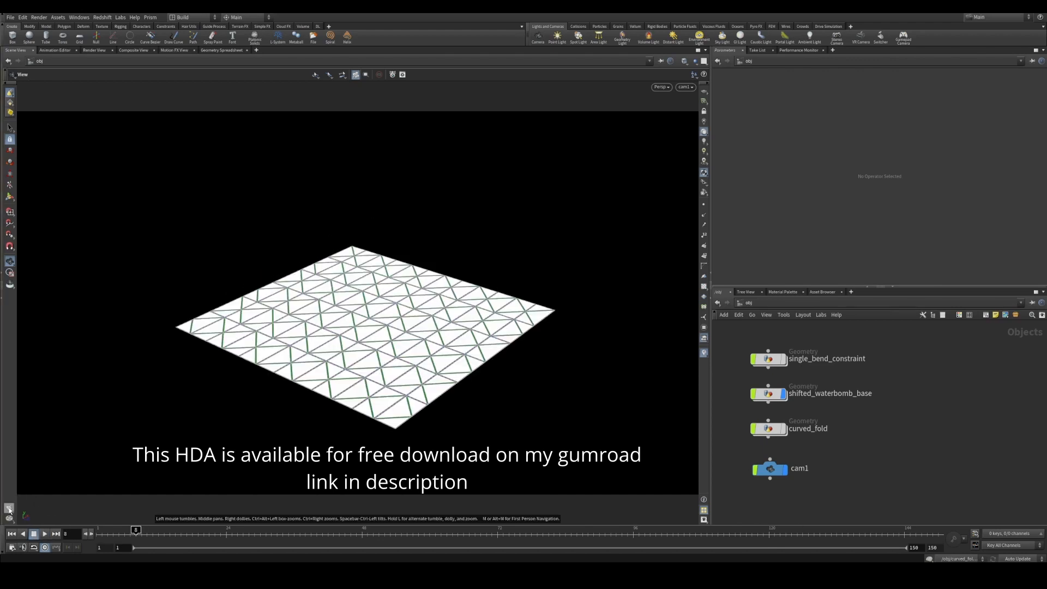
pyautogui.moveTo(974, 399)
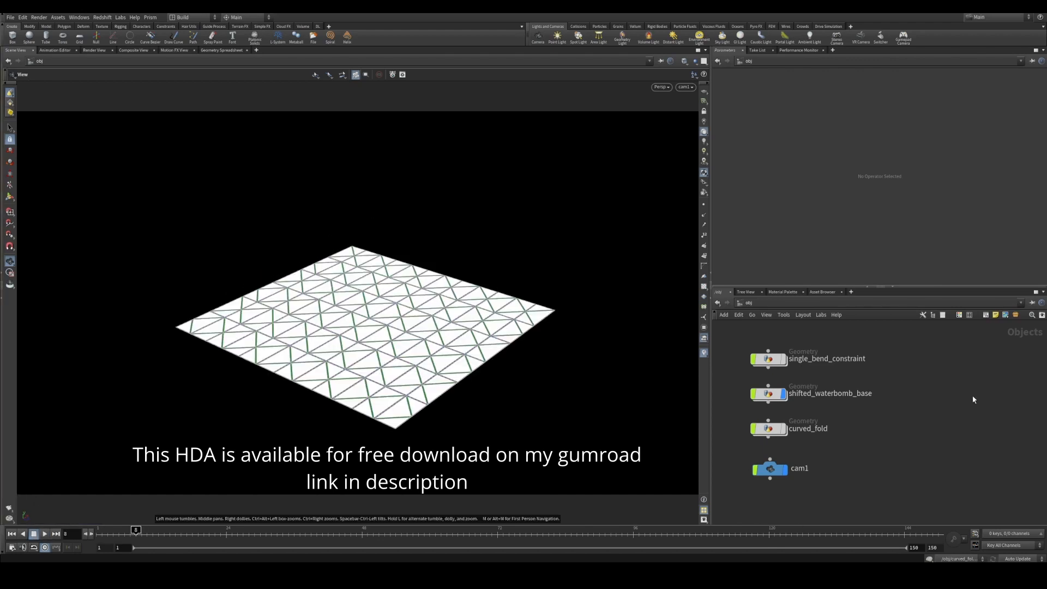
# Step: Add a dl_flipbook node in /obj rendering from /obj/cam1 to MP4 in $HIP/flipbooks
pyautogui.press('tab')
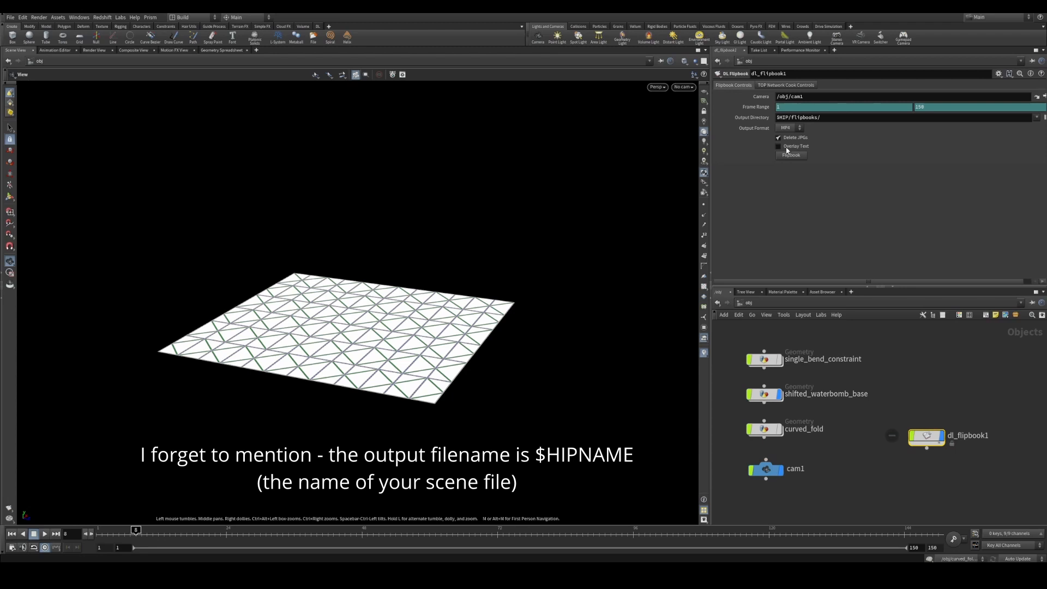
pyautogui.moveTo(779, 146)
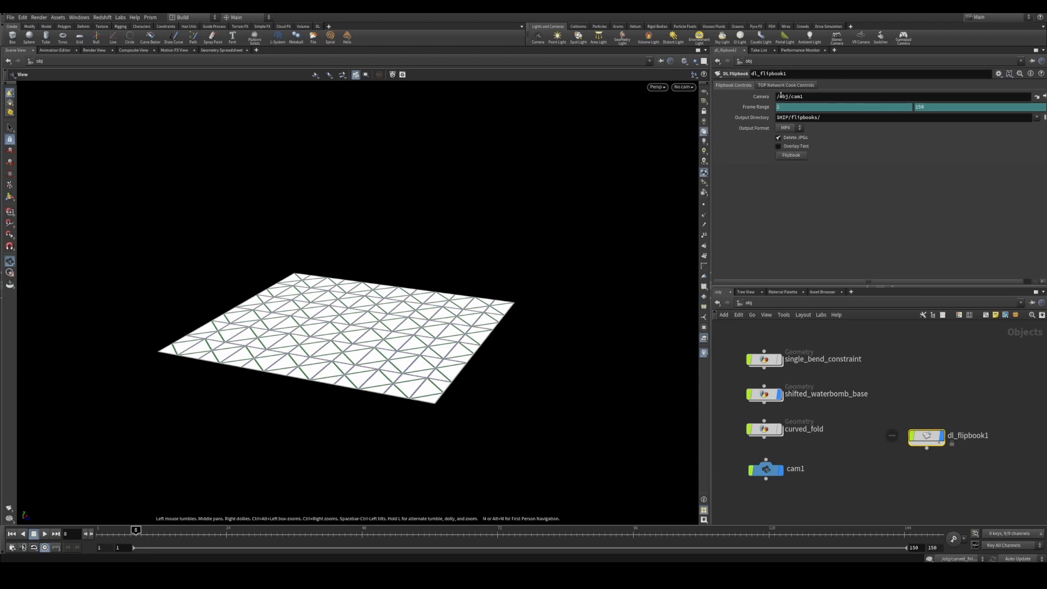
# Step: Start the dl_flipbook1 render so the cam1 animation begins flipbooking
pyautogui.click(790, 155)
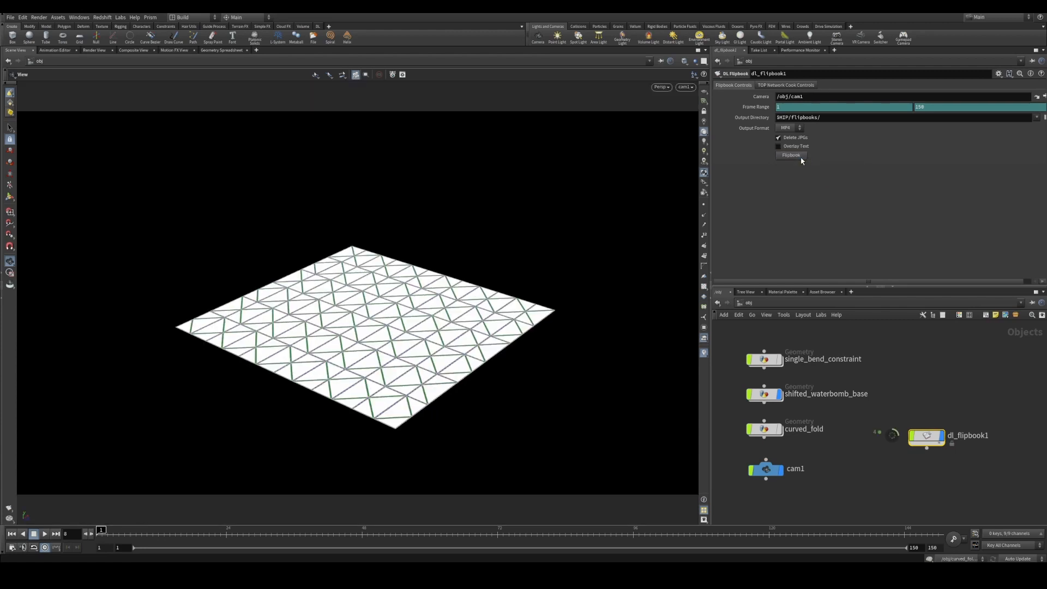
pyautogui.click(791, 155)
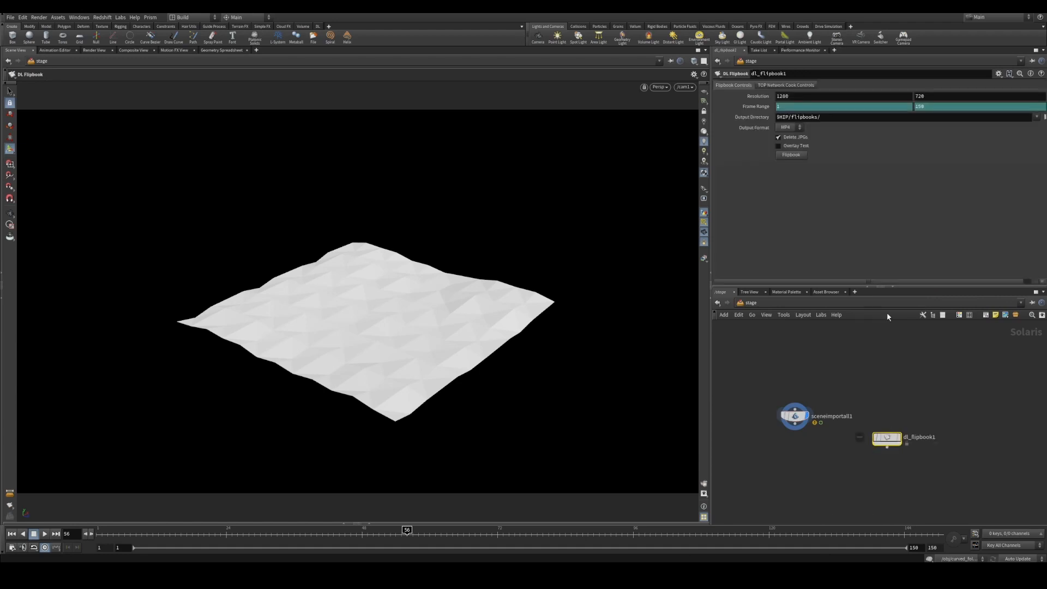
pyautogui.moveTo(681, 96)
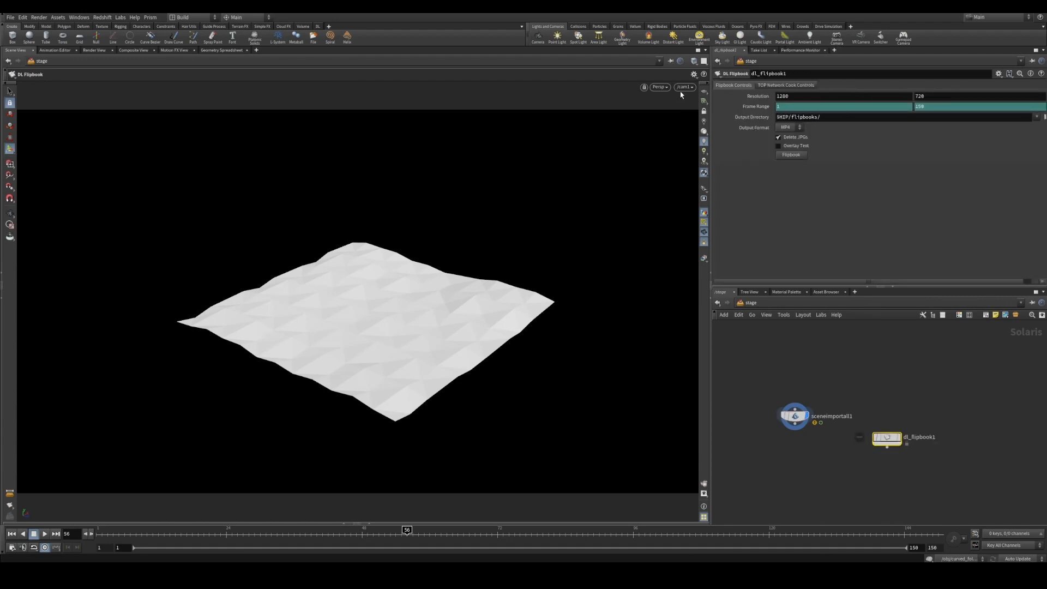
# Step: Place a dl_flipbook after sceneimportall1 in /stage at 1280×720, MP4 output
pyautogui.click(684, 87)
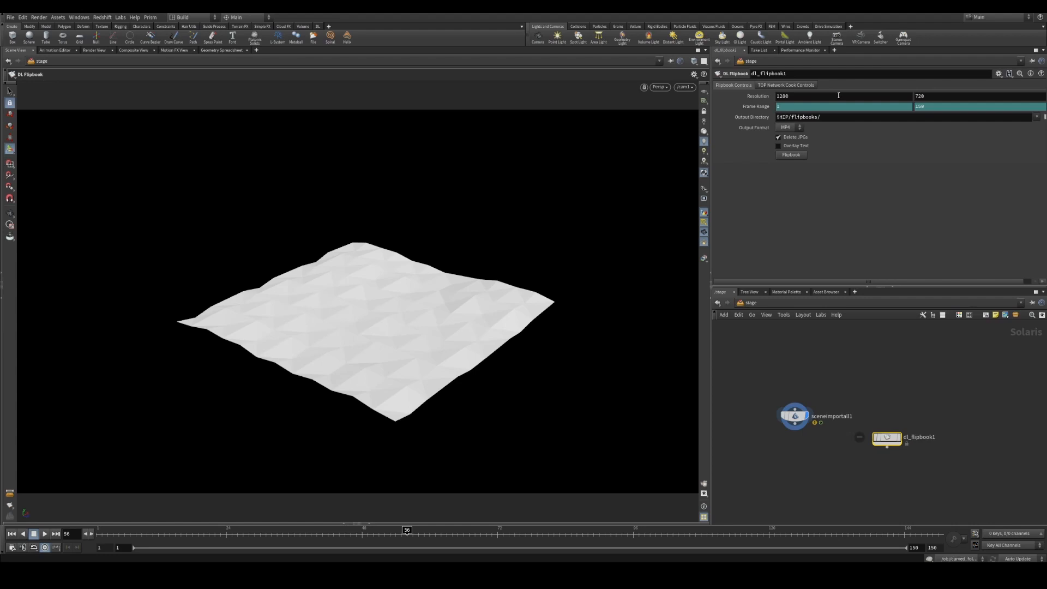
pyautogui.moveTo(849, 131)
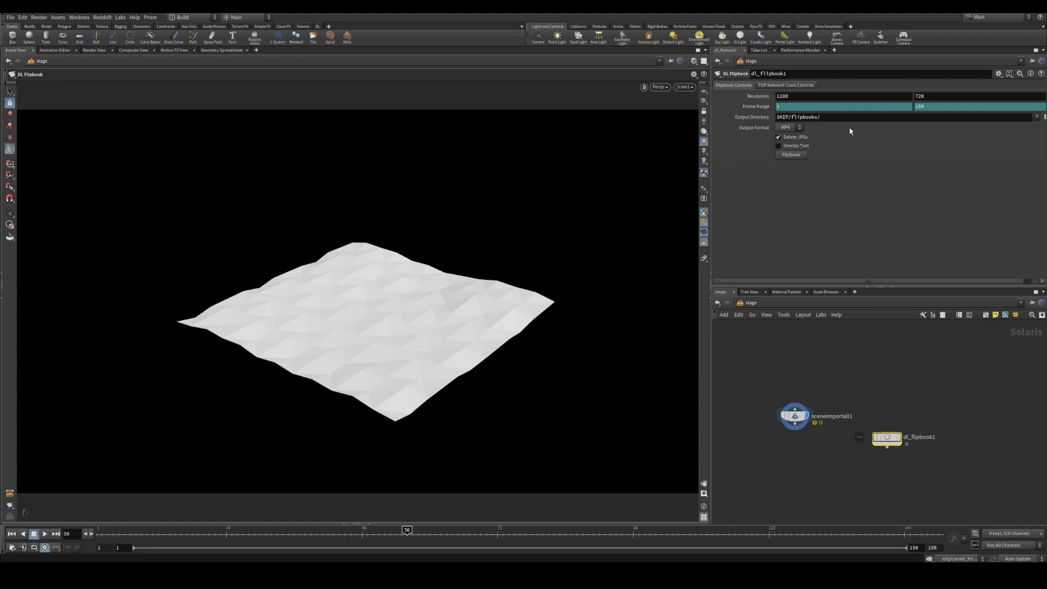
pyautogui.moveTo(773, 124)
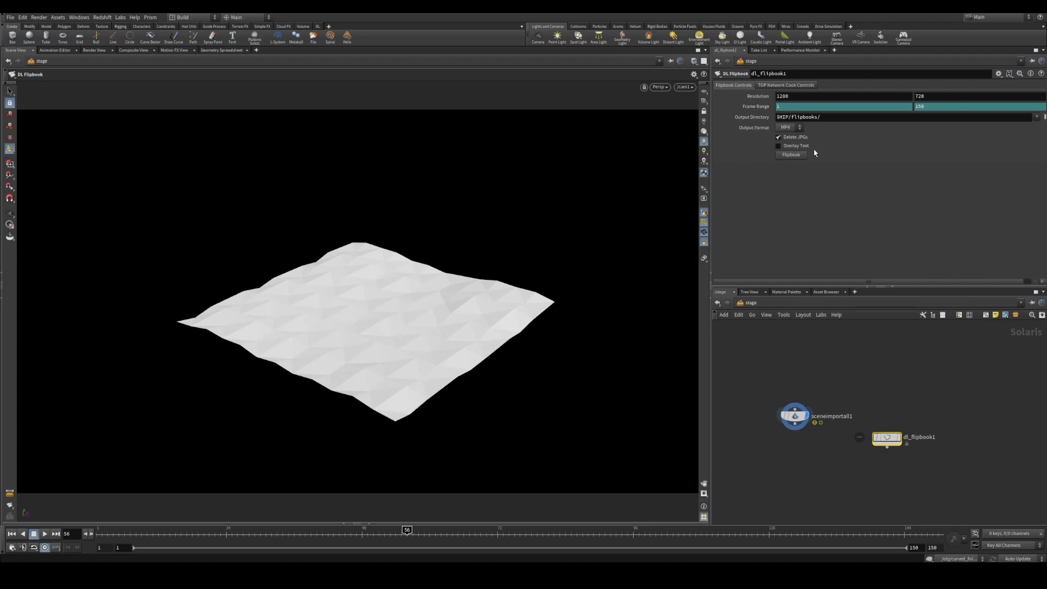
pyautogui.moveTo(755, 116)
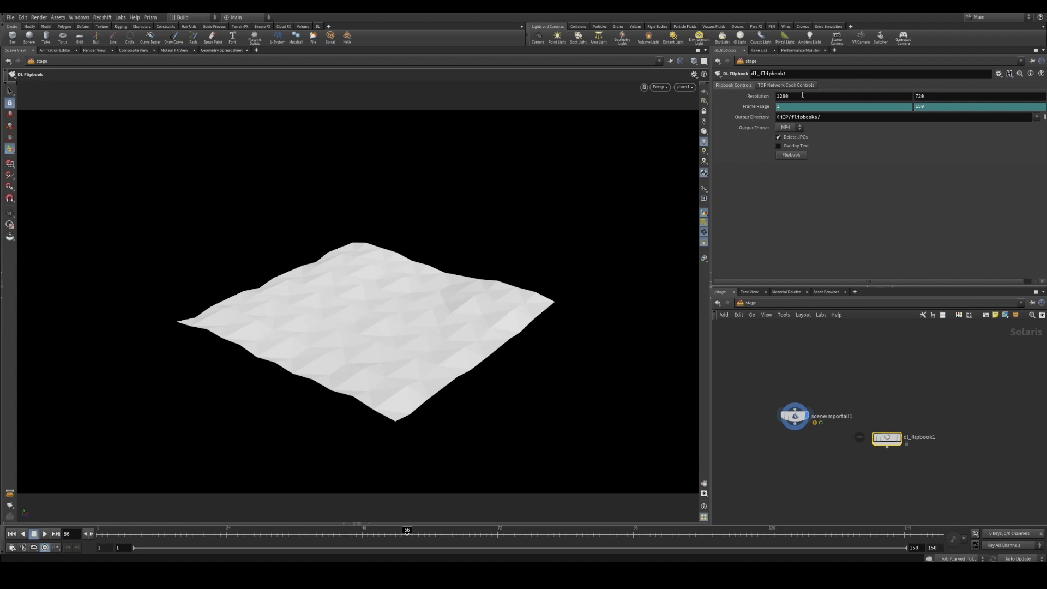
pyautogui.moveTo(791, 154)
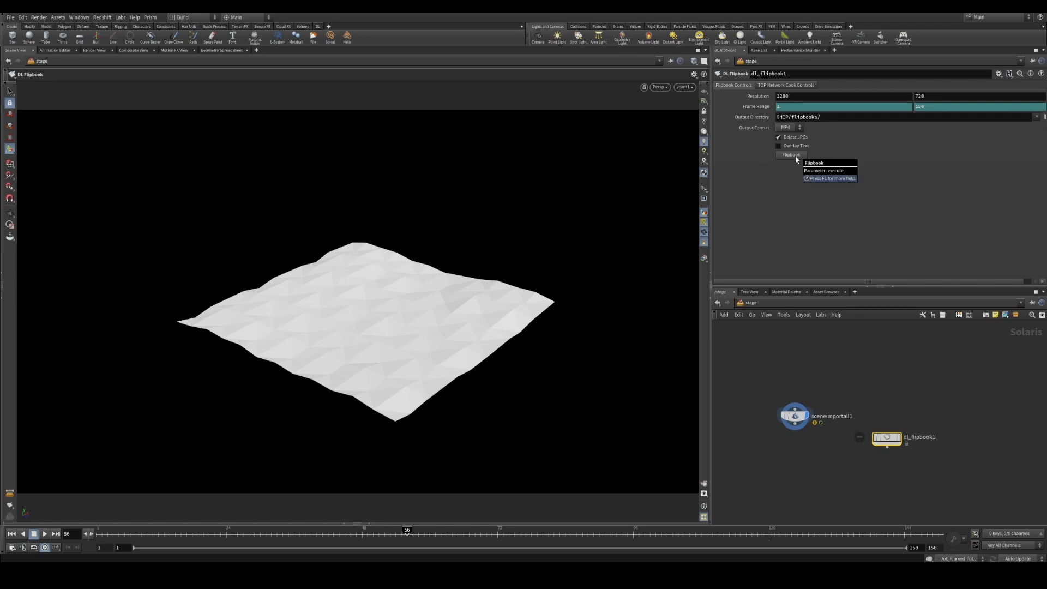